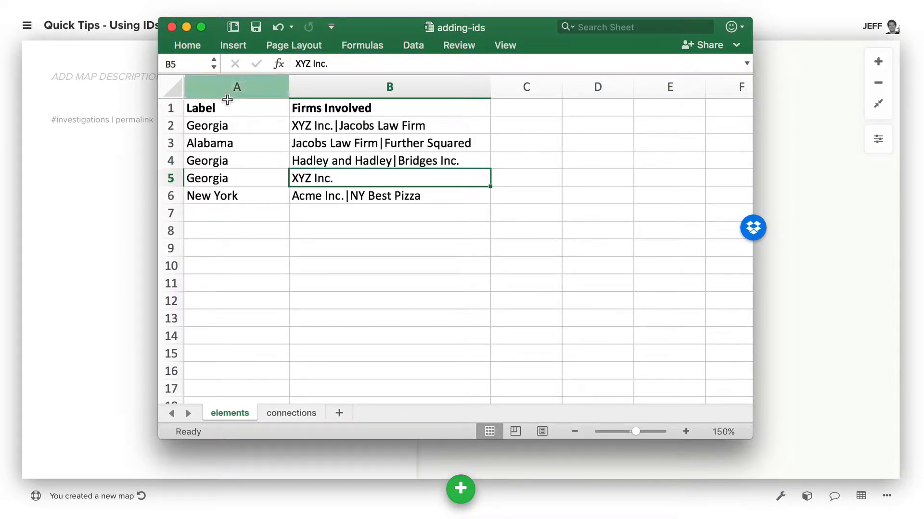
{"action": "mouse_move", "coordinate": [232, 124]}
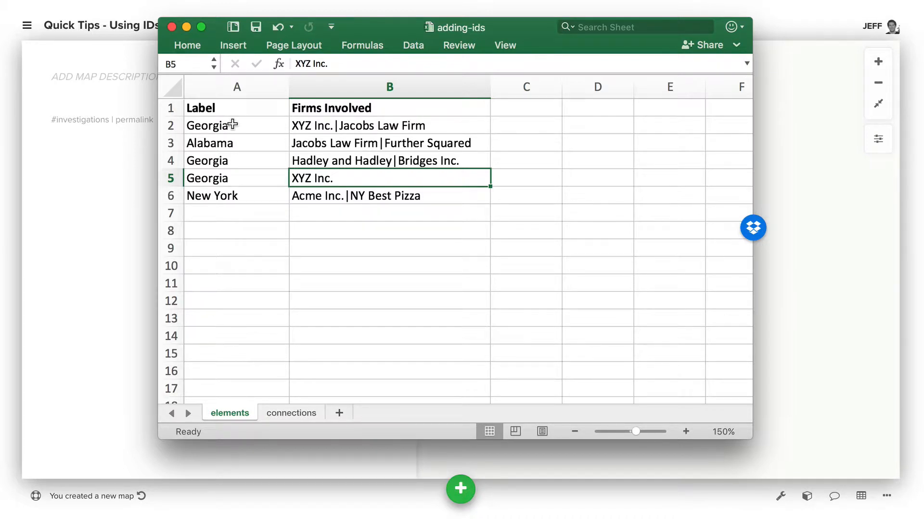
{"action": "mouse_move", "coordinate": [222, 110]}
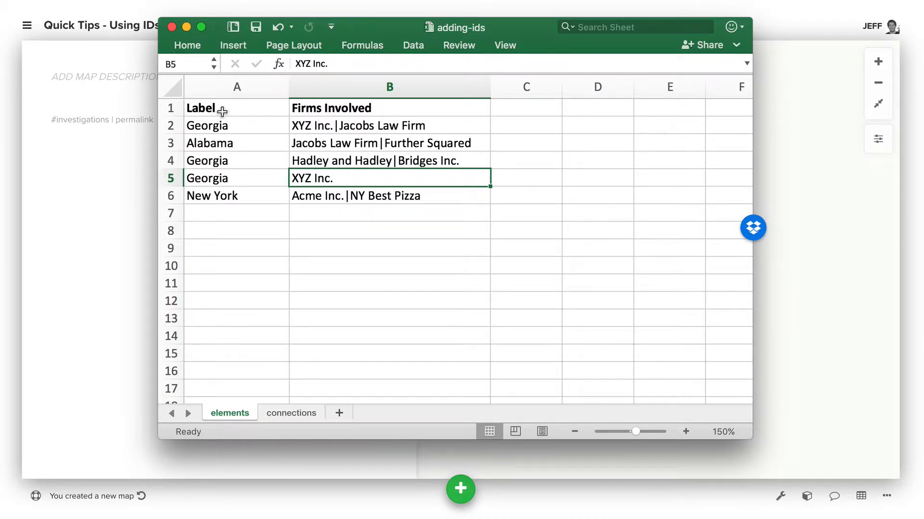
{"action": "mouse_move", "coordinate": [224, 131]}
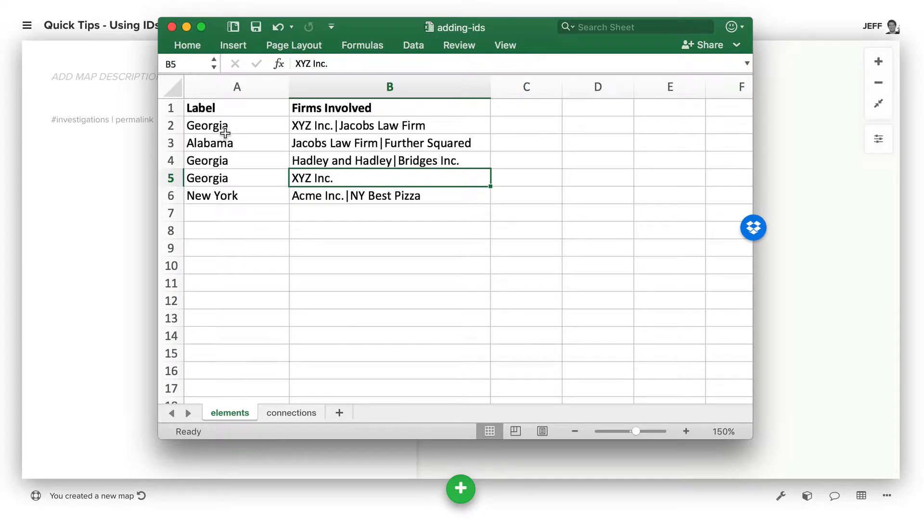
{"action": "mouse_move", "coordinate": [267, 139]}
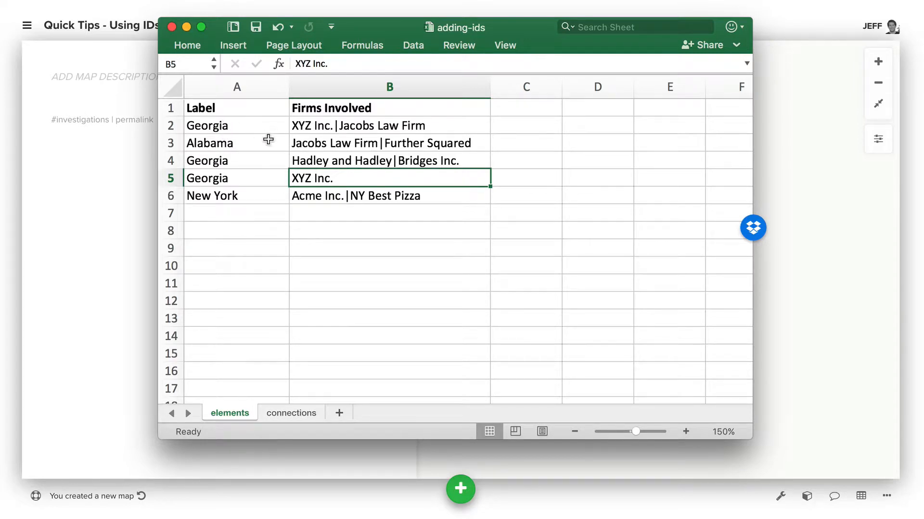
Step: Review the first Georgia element and save the import into the map
{"action": "left_click", "coordinate": [237, 125]}
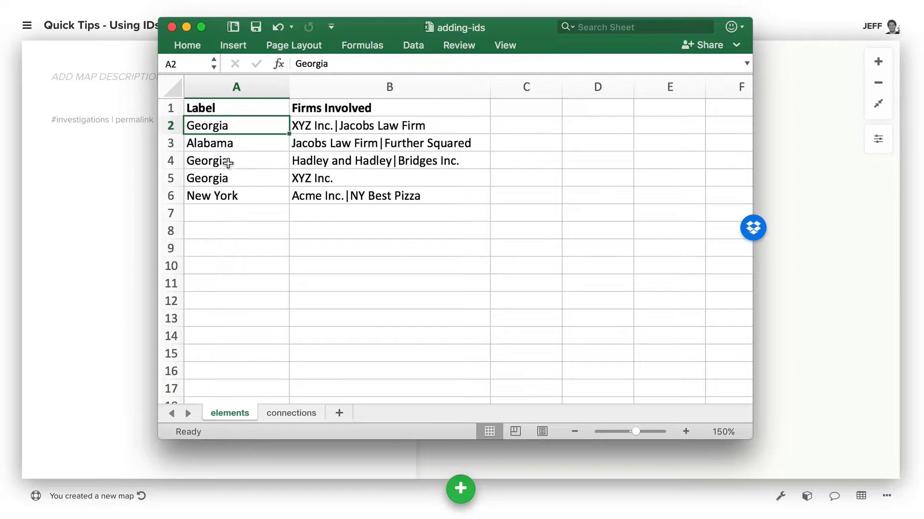
{"action": "mouse_move", "coordinate": [663, 274]}
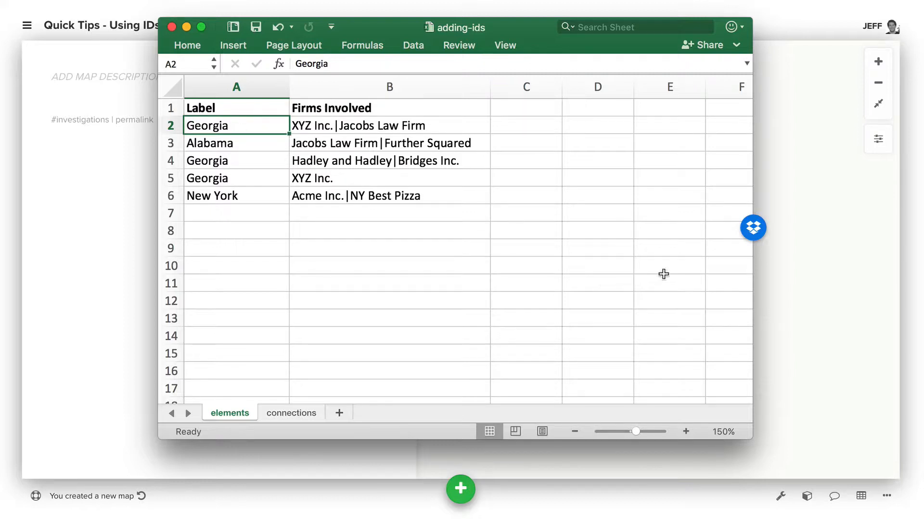
{"action": "mouse_move", "coordinate": [828, 259]}
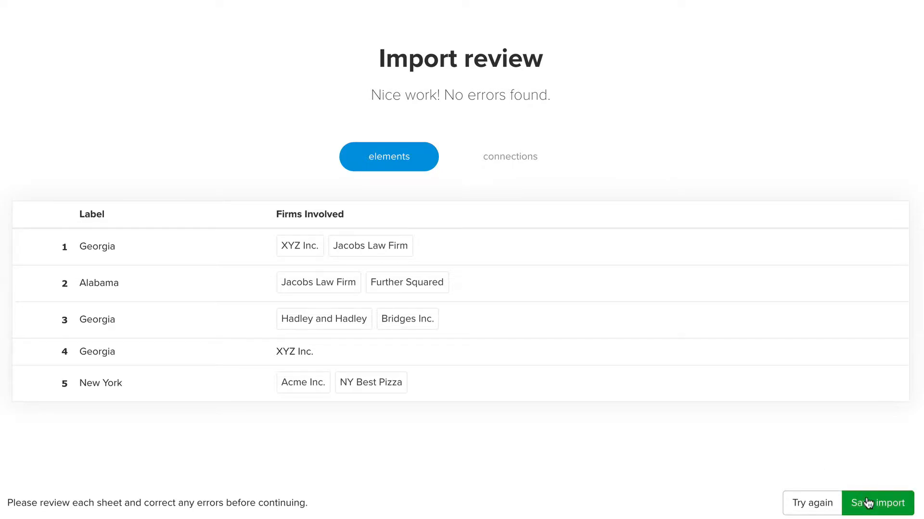
{"action": "left_click", "coordinate": [877, 503]}
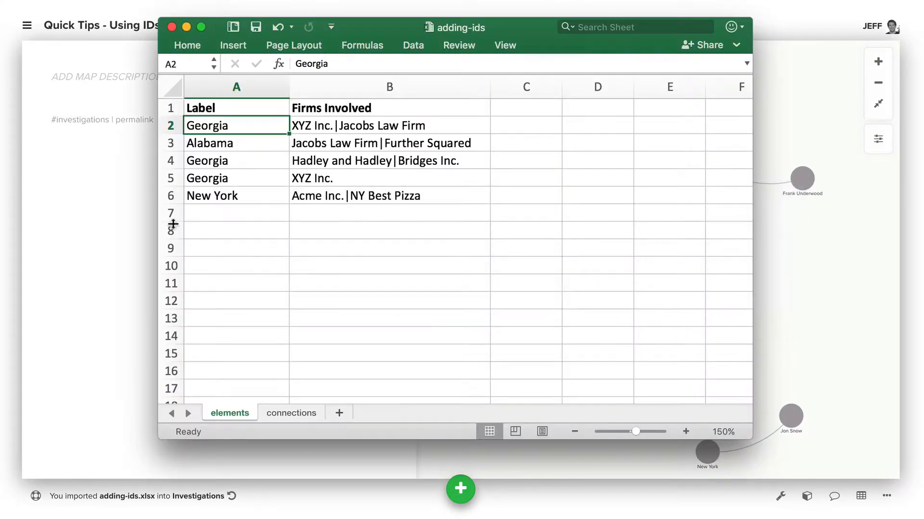
{"action": "left_click", "coordinate": [290, 412]}
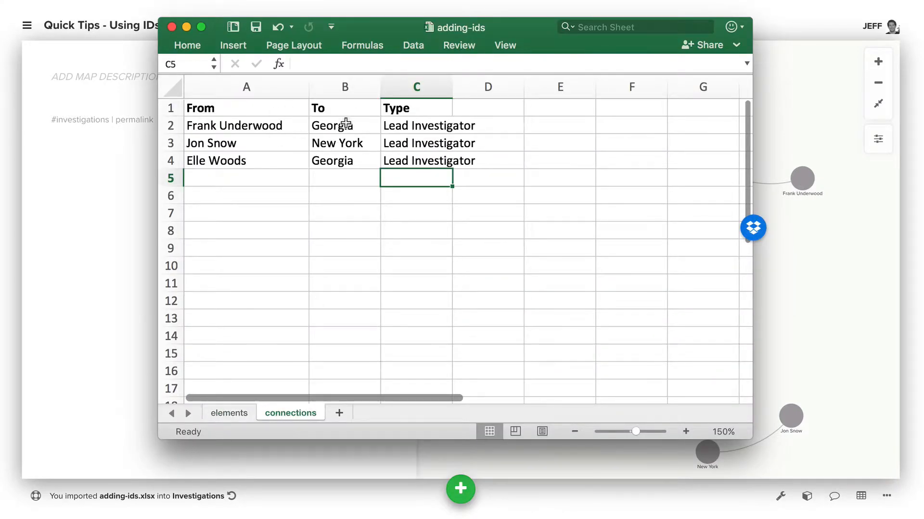
{"action": "left_click", "coordinate": [229, 413]}
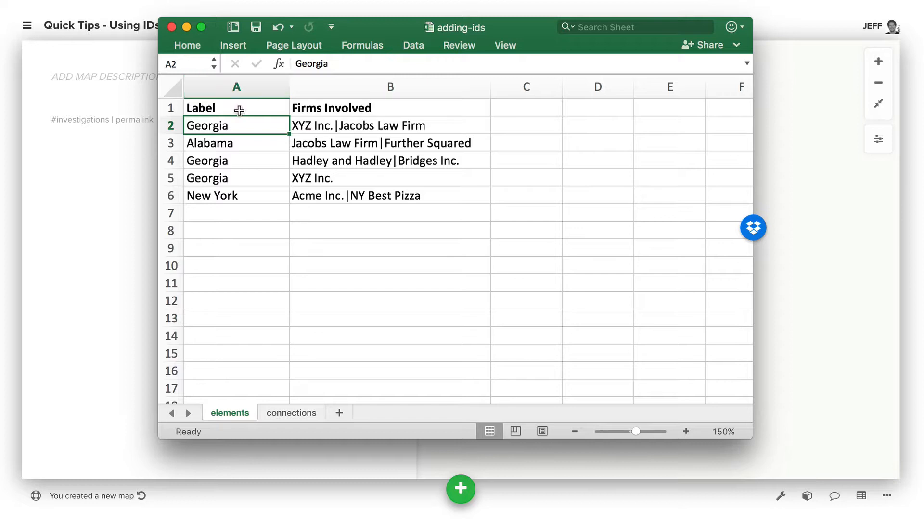
{"action": "mouse_move", "coordinate": [237, 87]}
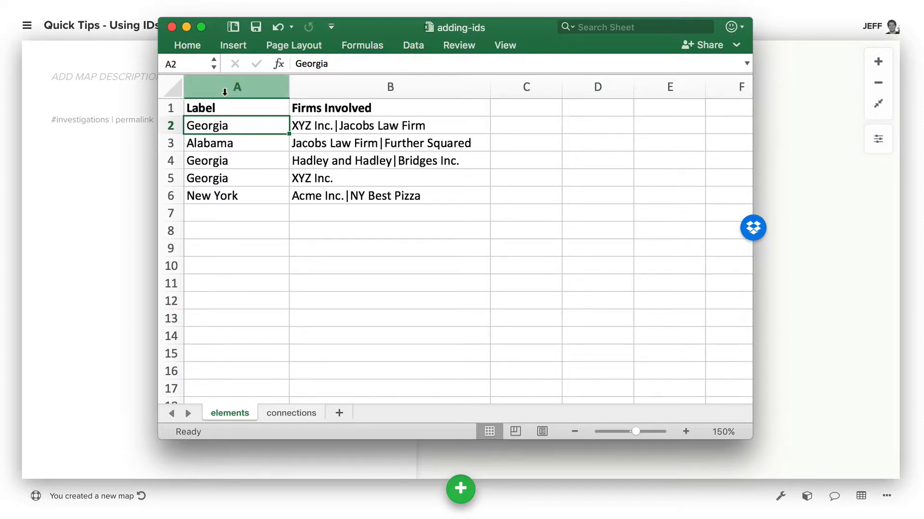
{"action": "right_click", "coordinate": [237, 87]}
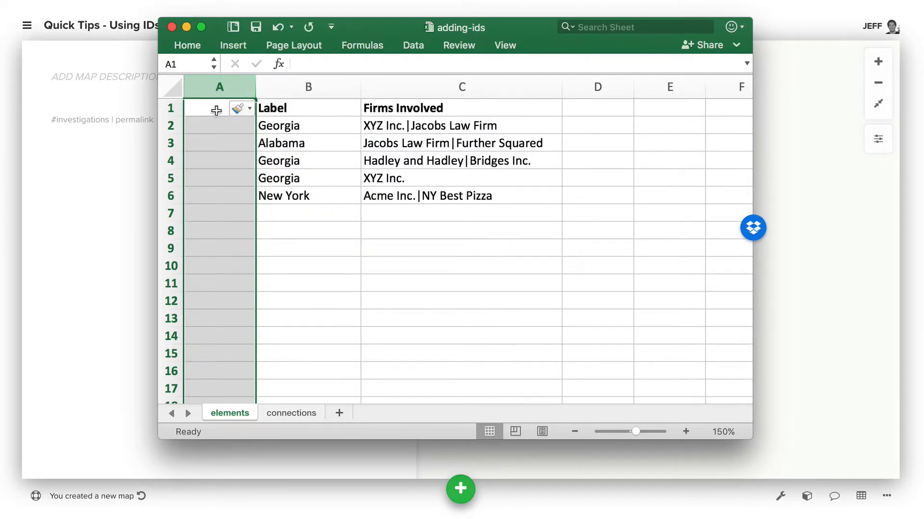
{"action": "type", "text": "ID"}
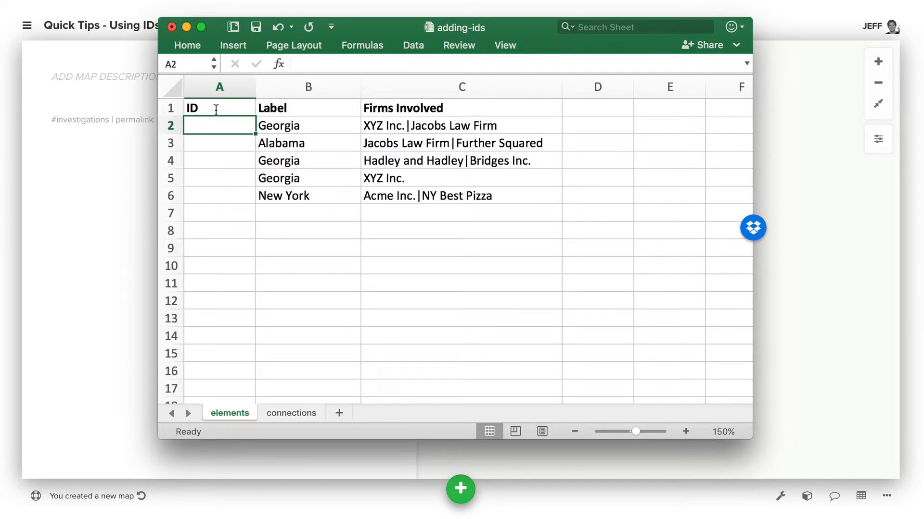
{"action": "type", "text": "elem-001"}
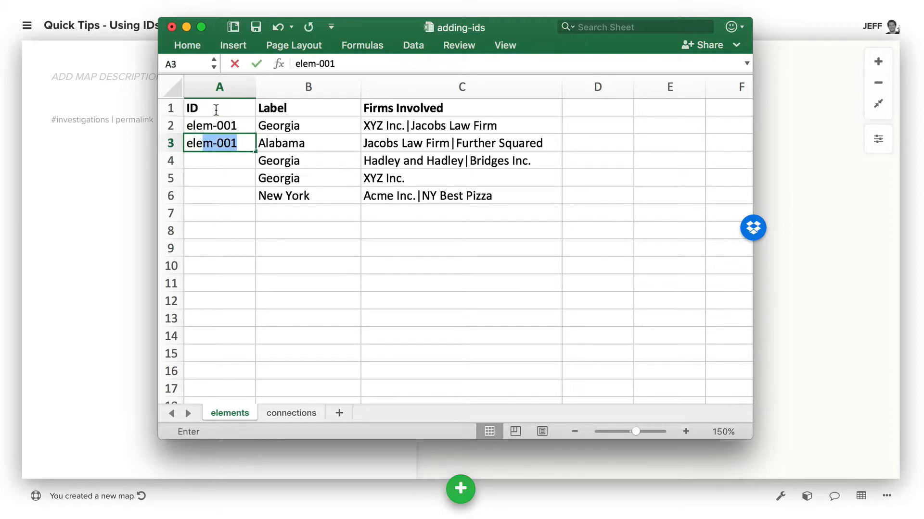
{"action": "key", "text": "Return"}
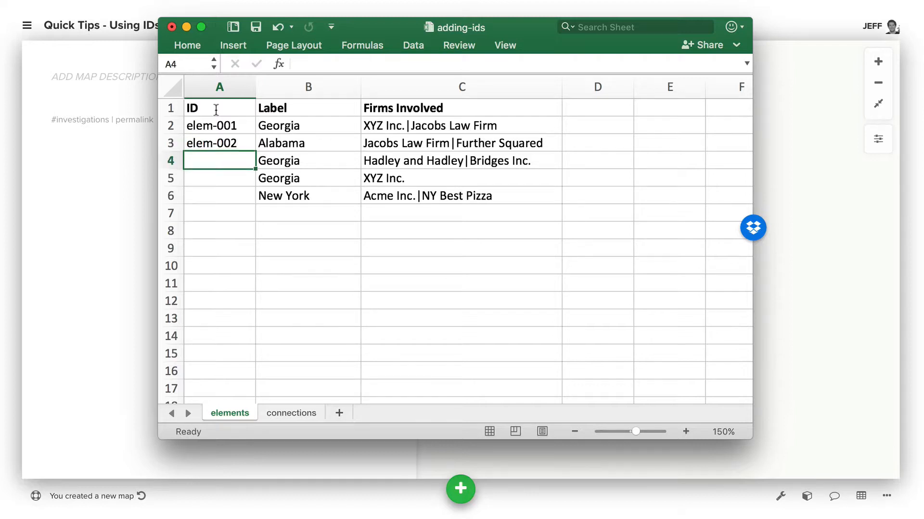
{"action": "left_click_drag", "start_coordinate": [219, 125], "coordinate": [219, 142]}
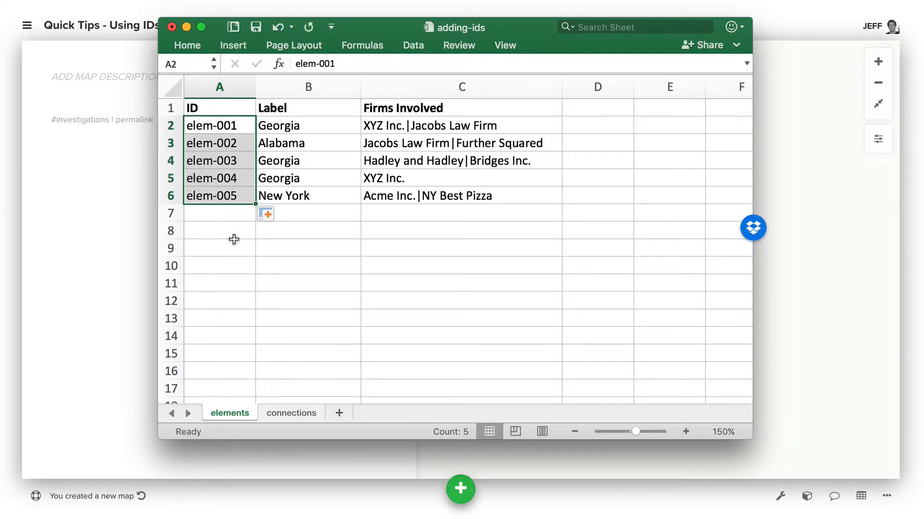
{"action": "left_click", "coordinate": [219, 230]}
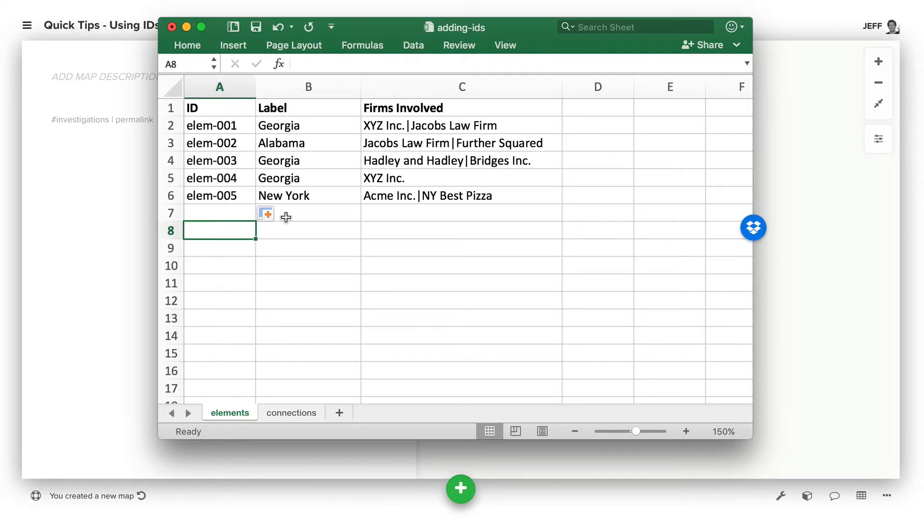
{"action": "mouse_move", "coordinate": [283, 109]}
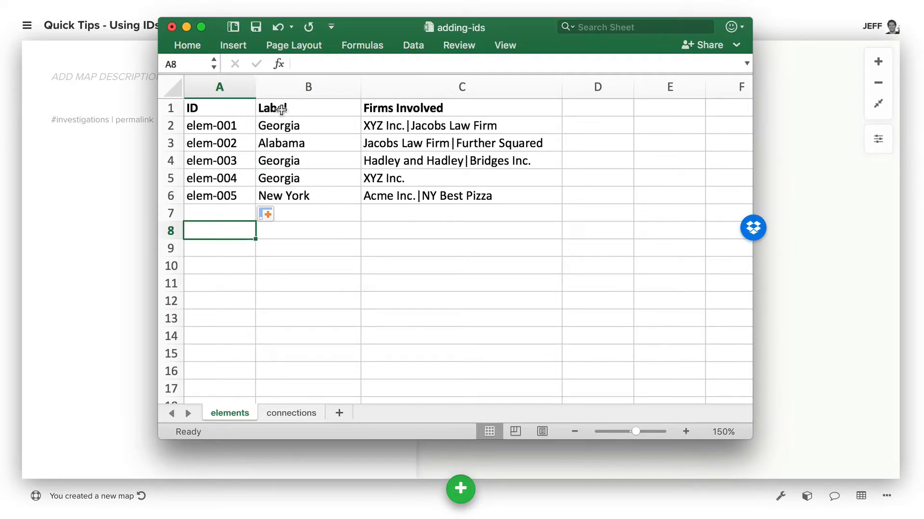
{"action": "mouse_move", "coordinate": [303, 178]}
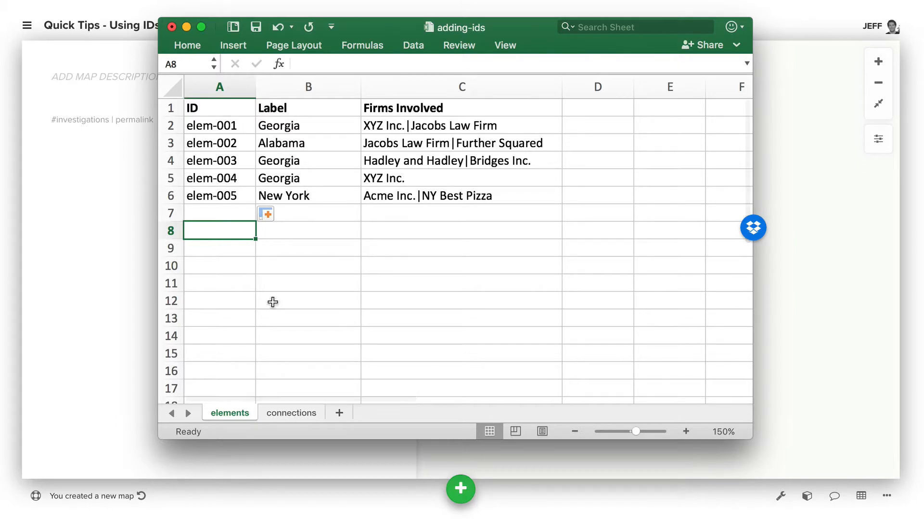
Step: Set Frank Underwood's To value in B2 to elem-003 after checking the elements sheet IDs
{"action": "left_click", "coordinate": [290, 412]}
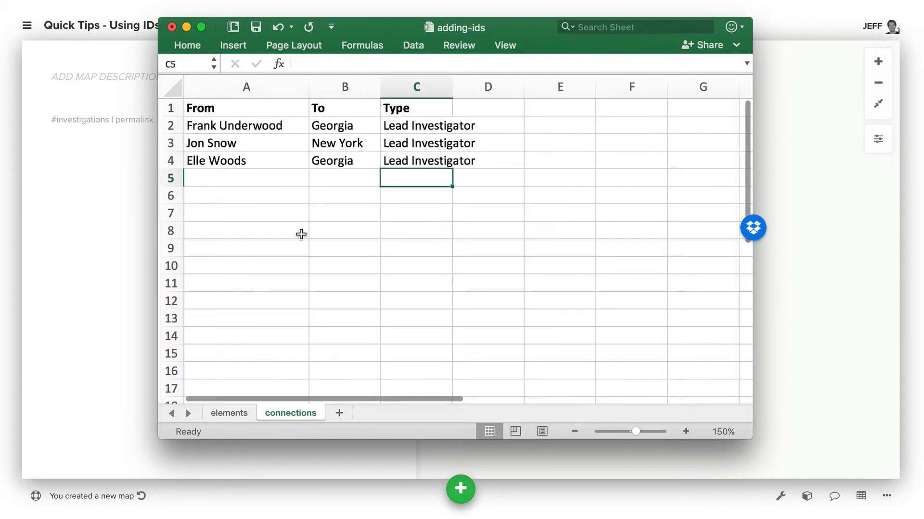
{"action": "mouse_move", "coordinate": [253, 318]}
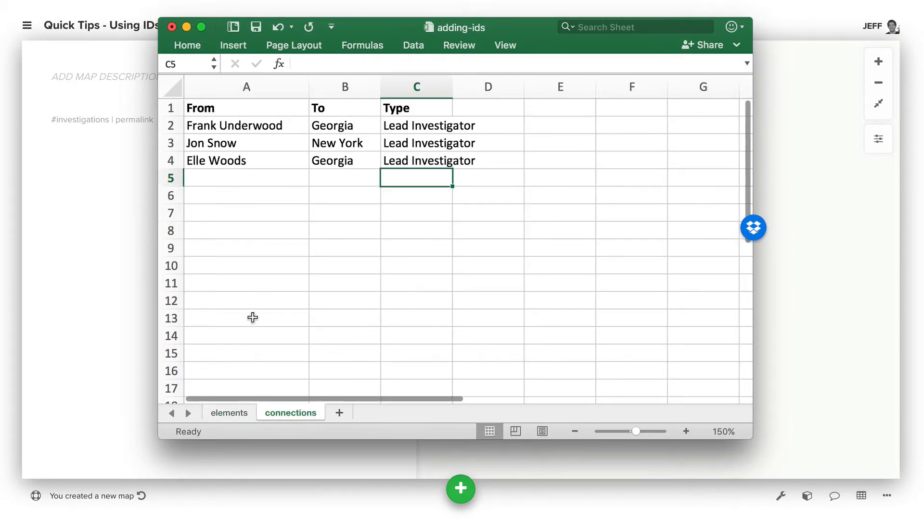
{"action": "left_click", "coordinate": [229, 413]}
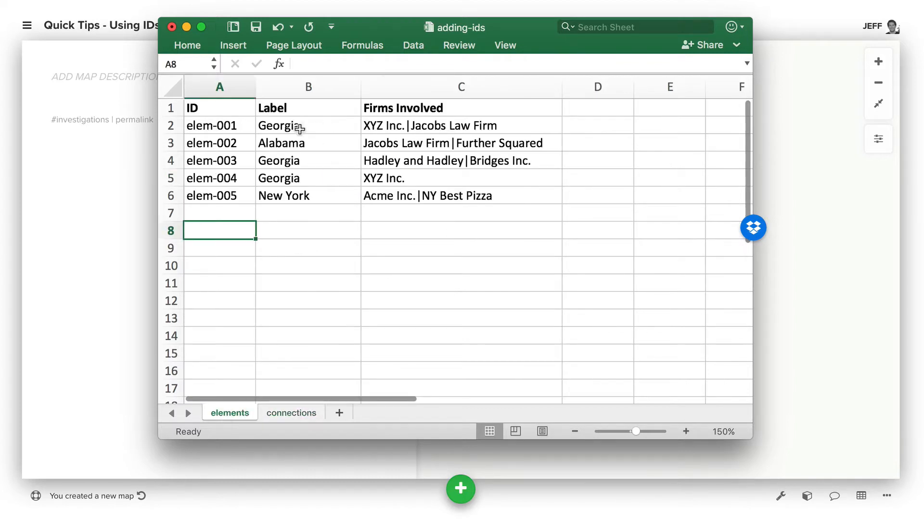
{"action": "left_click", "coordinate": [290, 413]}
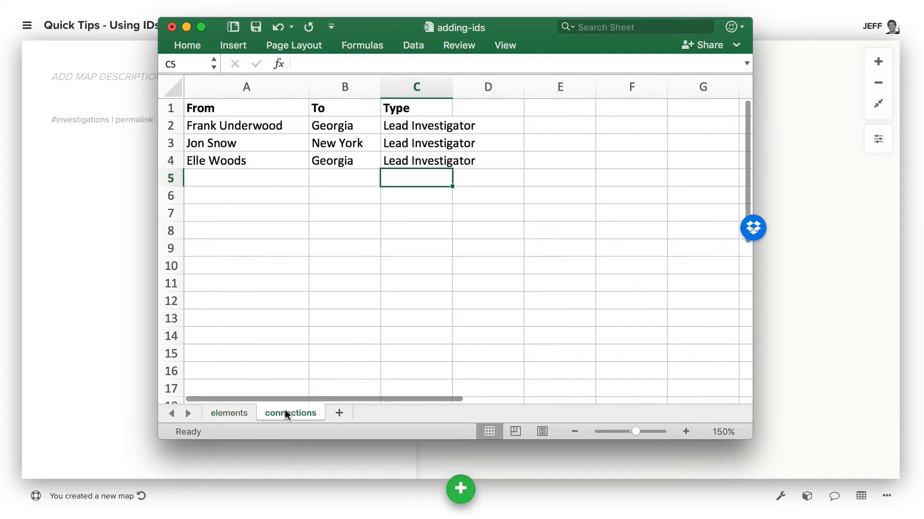
{"action": "type", "text": "elem-003"}
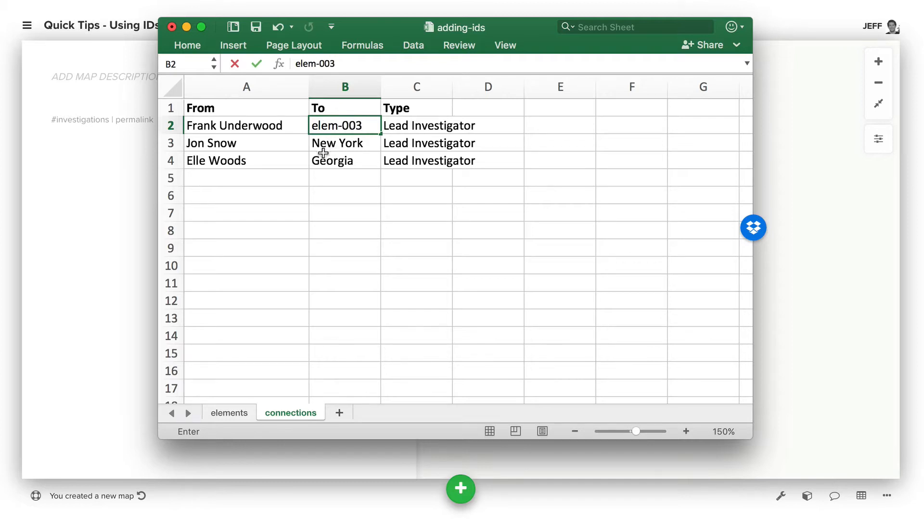
Step: Set Jon Snow's To value in B3 to elem-005, the ID for New York
{"action": "left_click", "coordinate": [229, 413]}
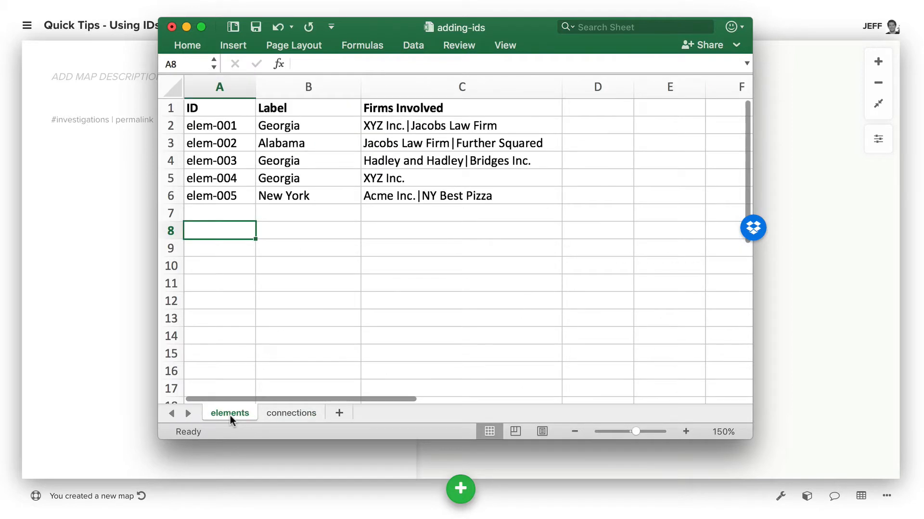
{"action": "left_click", "coordinate": [290, 413]}
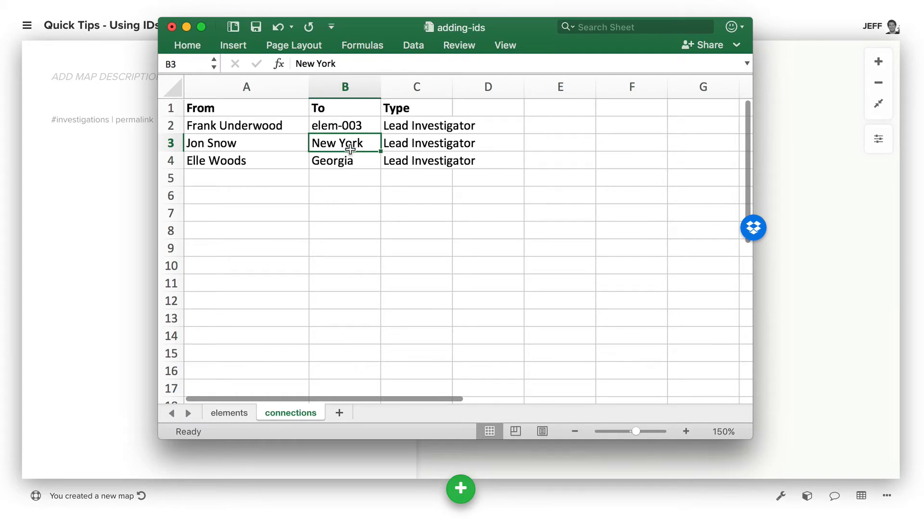
{"action": "type", "text": "elem-005"}
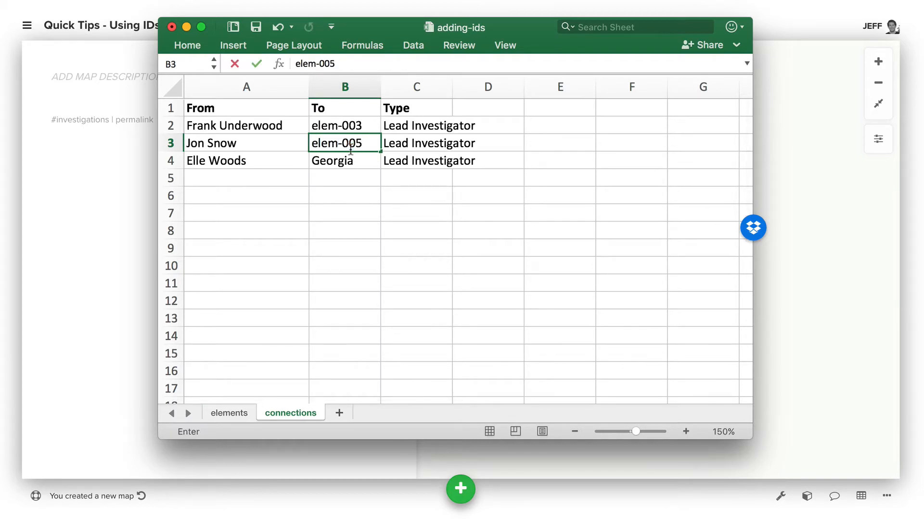
{"action": "left_click", "coordinate": [229, 413]}
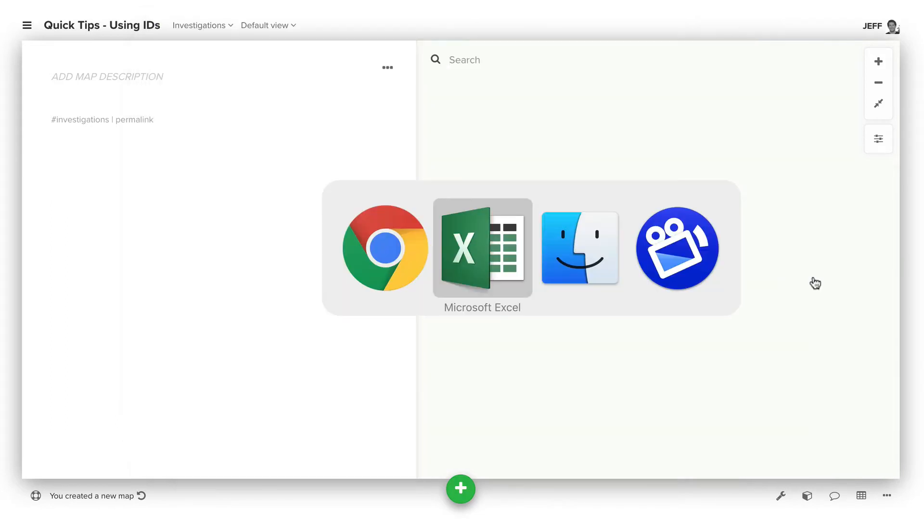
Step: Drag adding-ids.xlsx from the Quick Tips folder onto the Investigations map canvas
{"action": "left_click", "coordinate": [579, 248]}
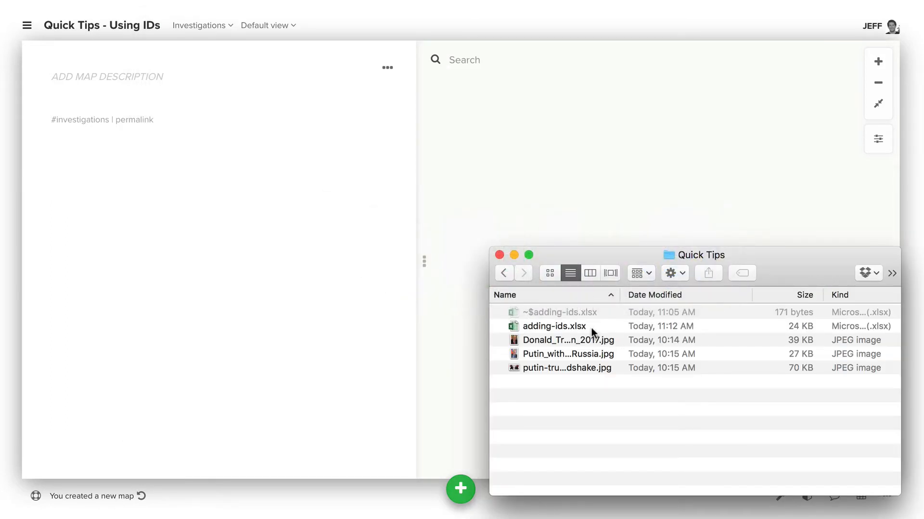
{"action": "left_click", "coordinate": [566, 339]}
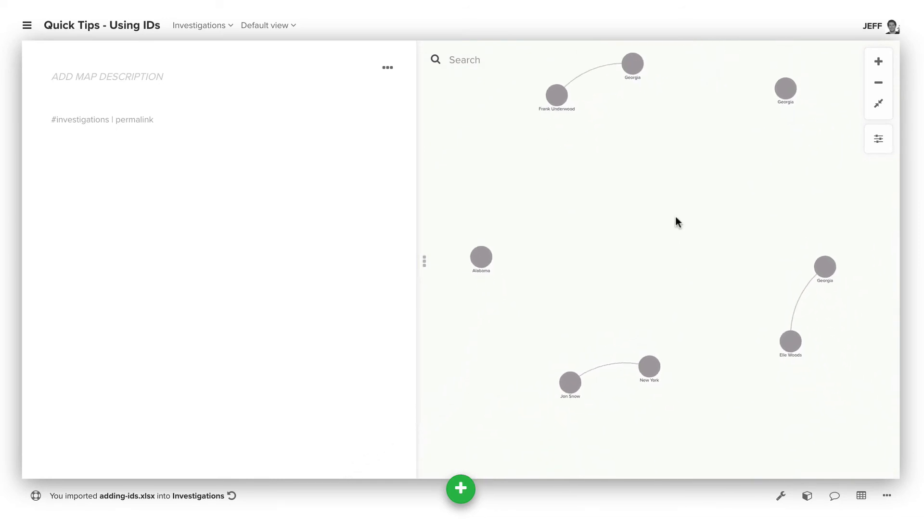
Step: Cluster the Investigations view by Firms Involved in the view's Cluster settings
{"action": "left_click", "coordinate": [631, 63]}
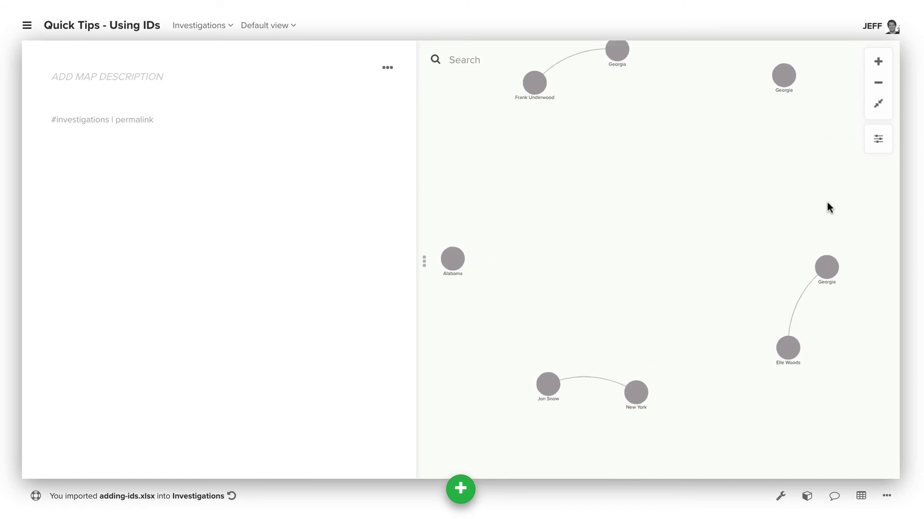
{"action": "left_click", "coordinate": [878, 139]}
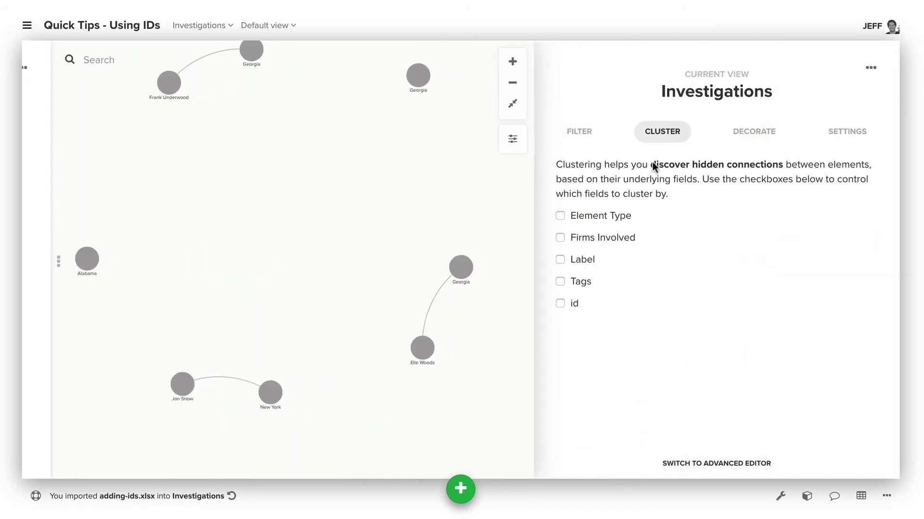
{"action": "left_click", "coordinate": [560, 238]}
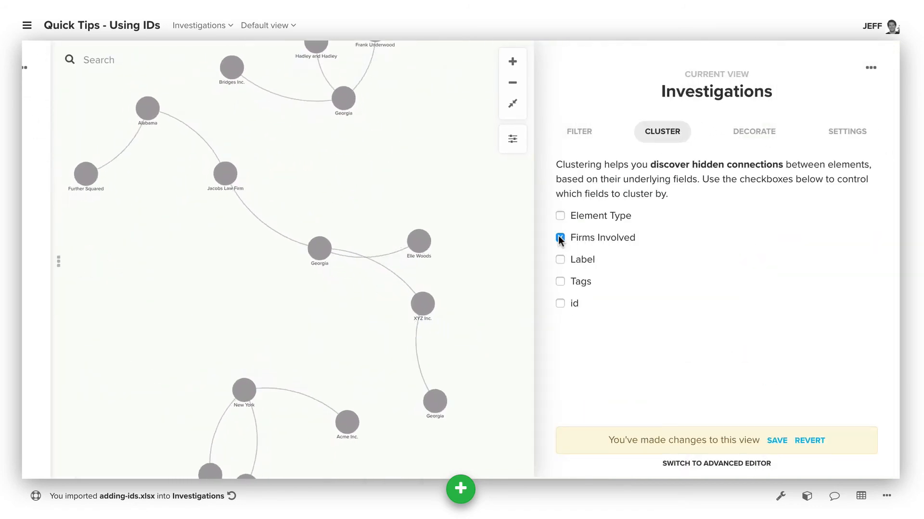
{"action": "left_click", "coordinate": [559, 237]}
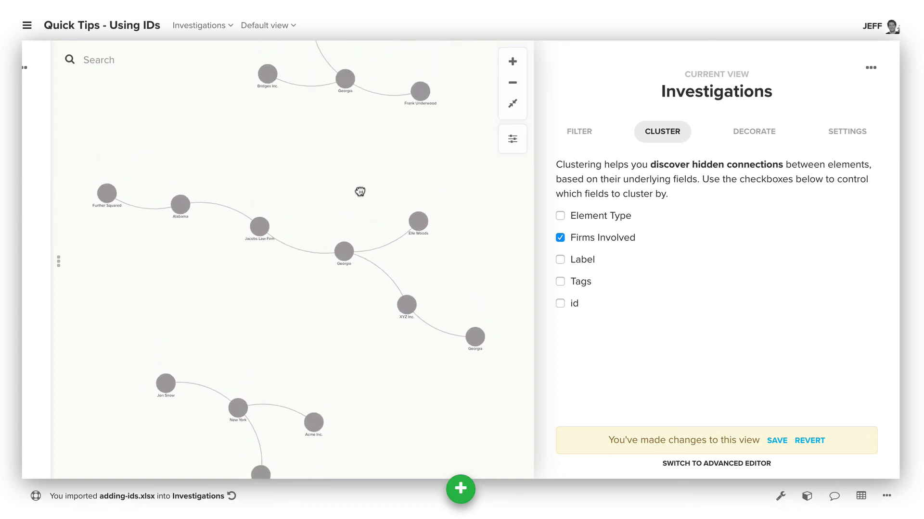